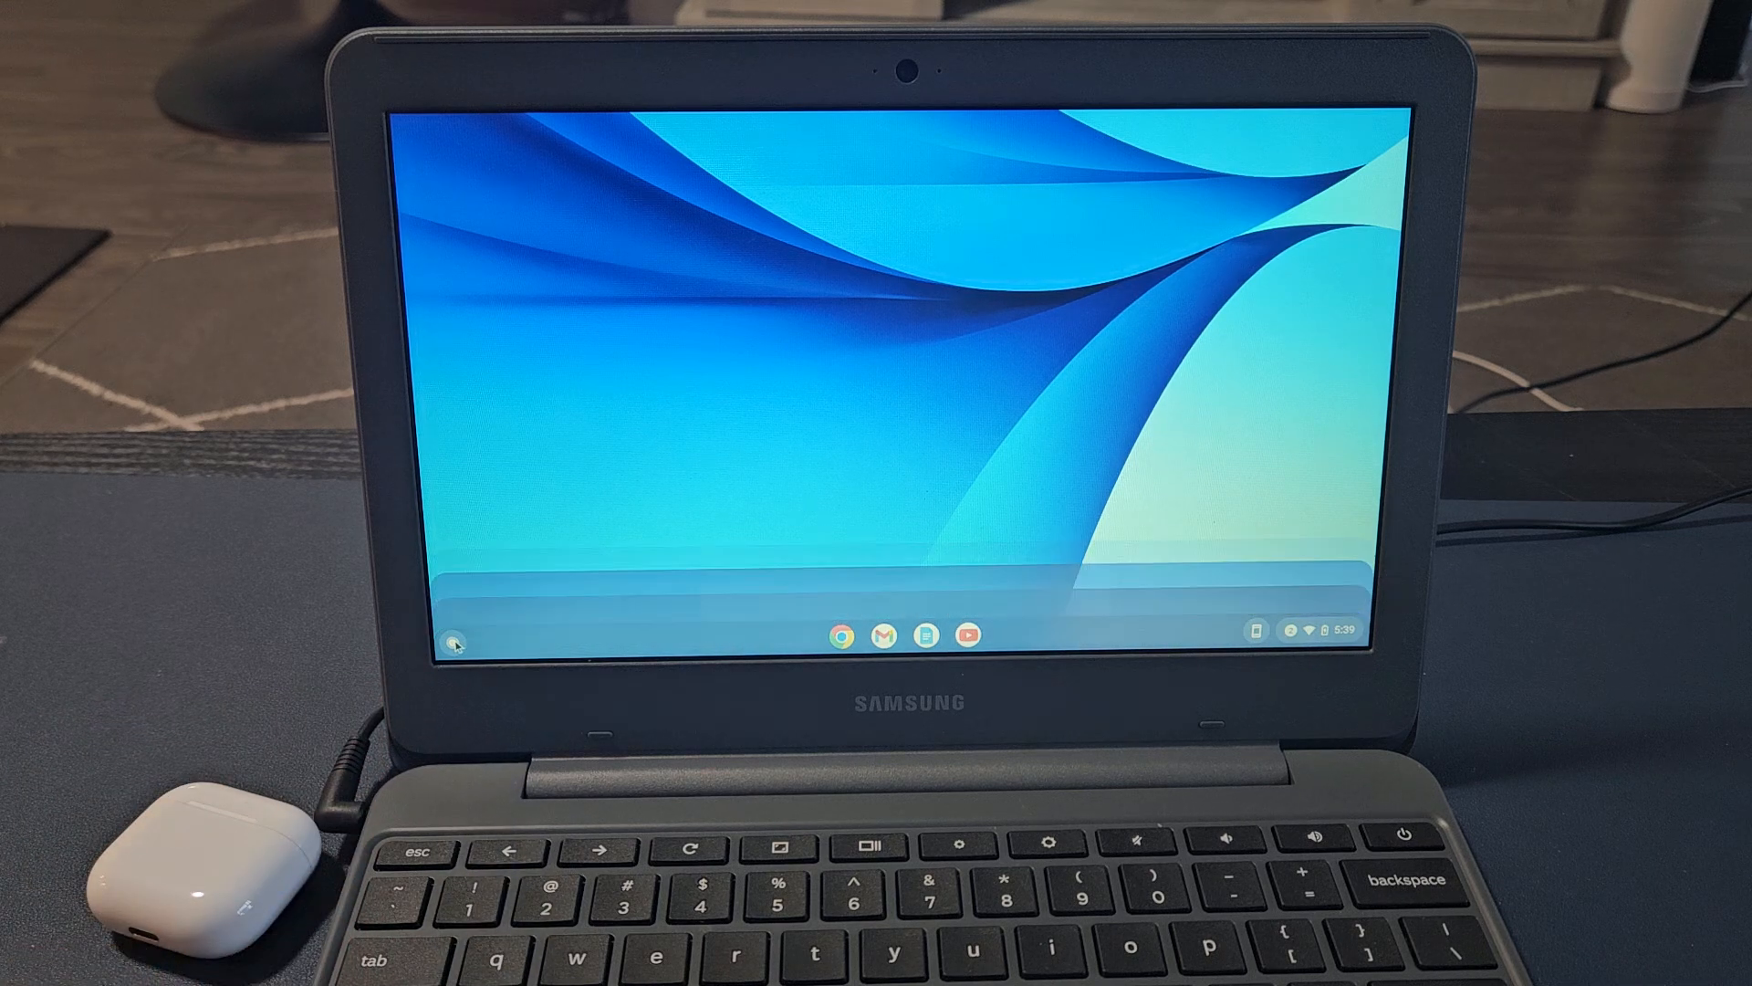
Step: Launch the ChromeOS Settings app from the Launcher
left_click(457, 641)
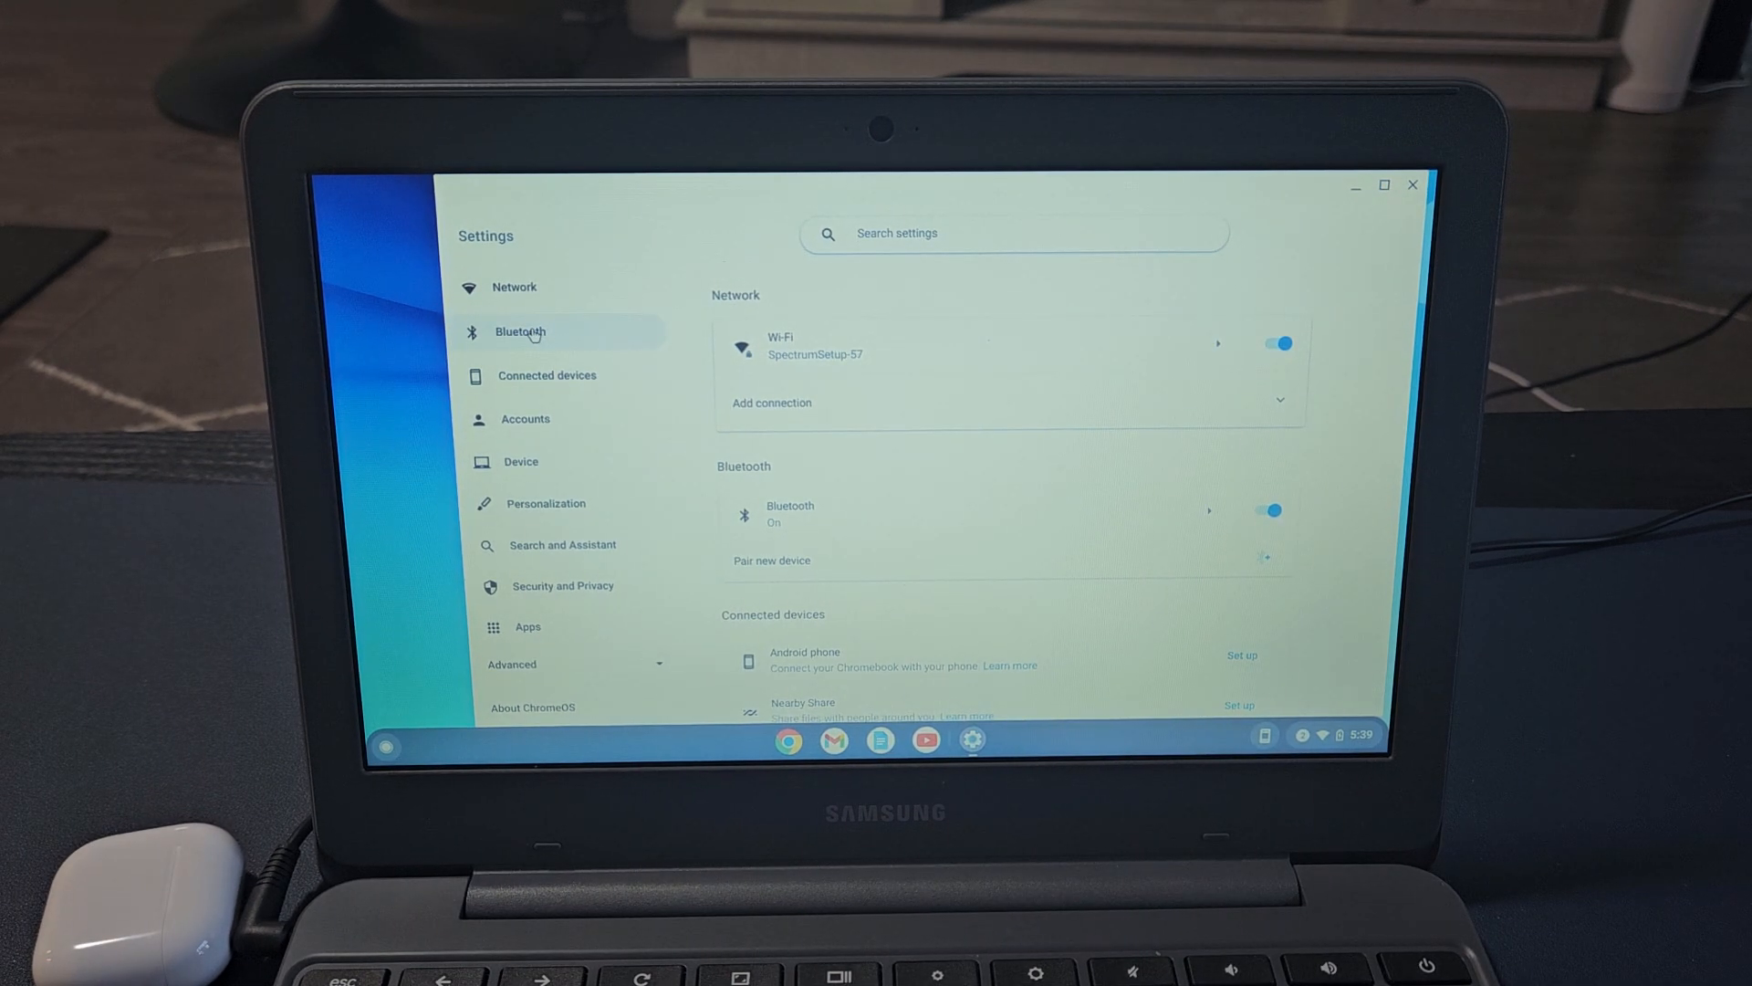
Step: Show the Bluetooth settings and open the Pair new device dialog
left_click(518, 332)
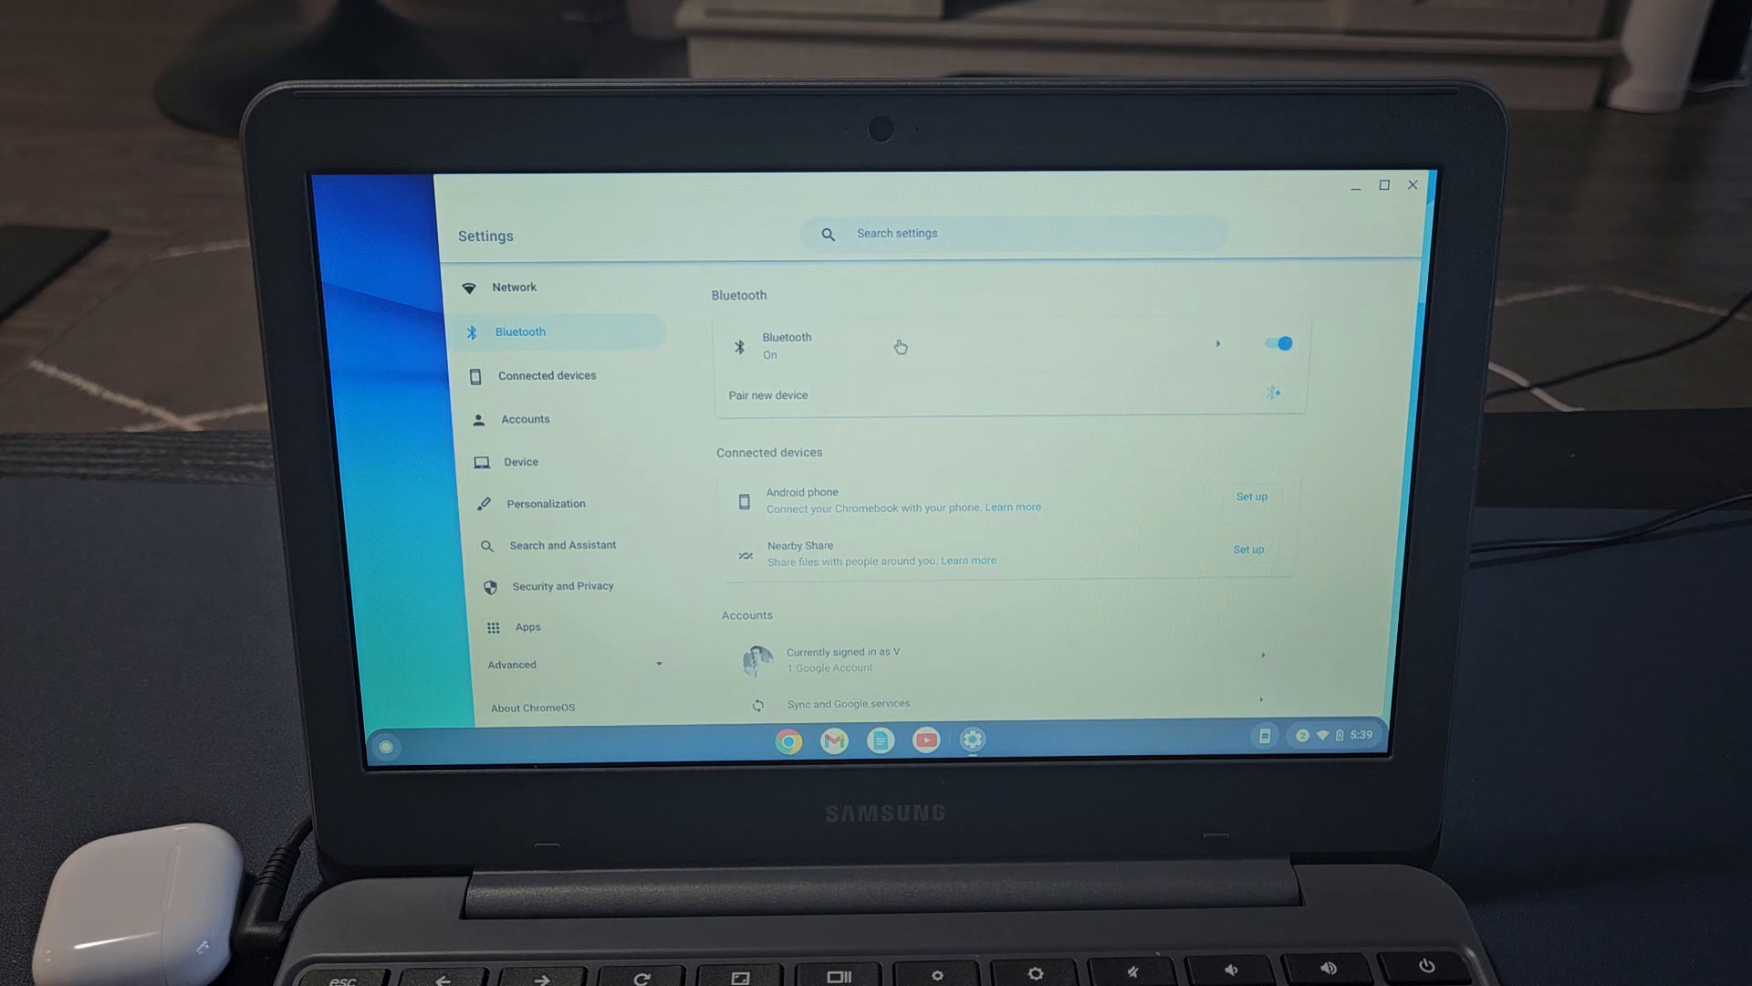
mouse_move(796, 403)
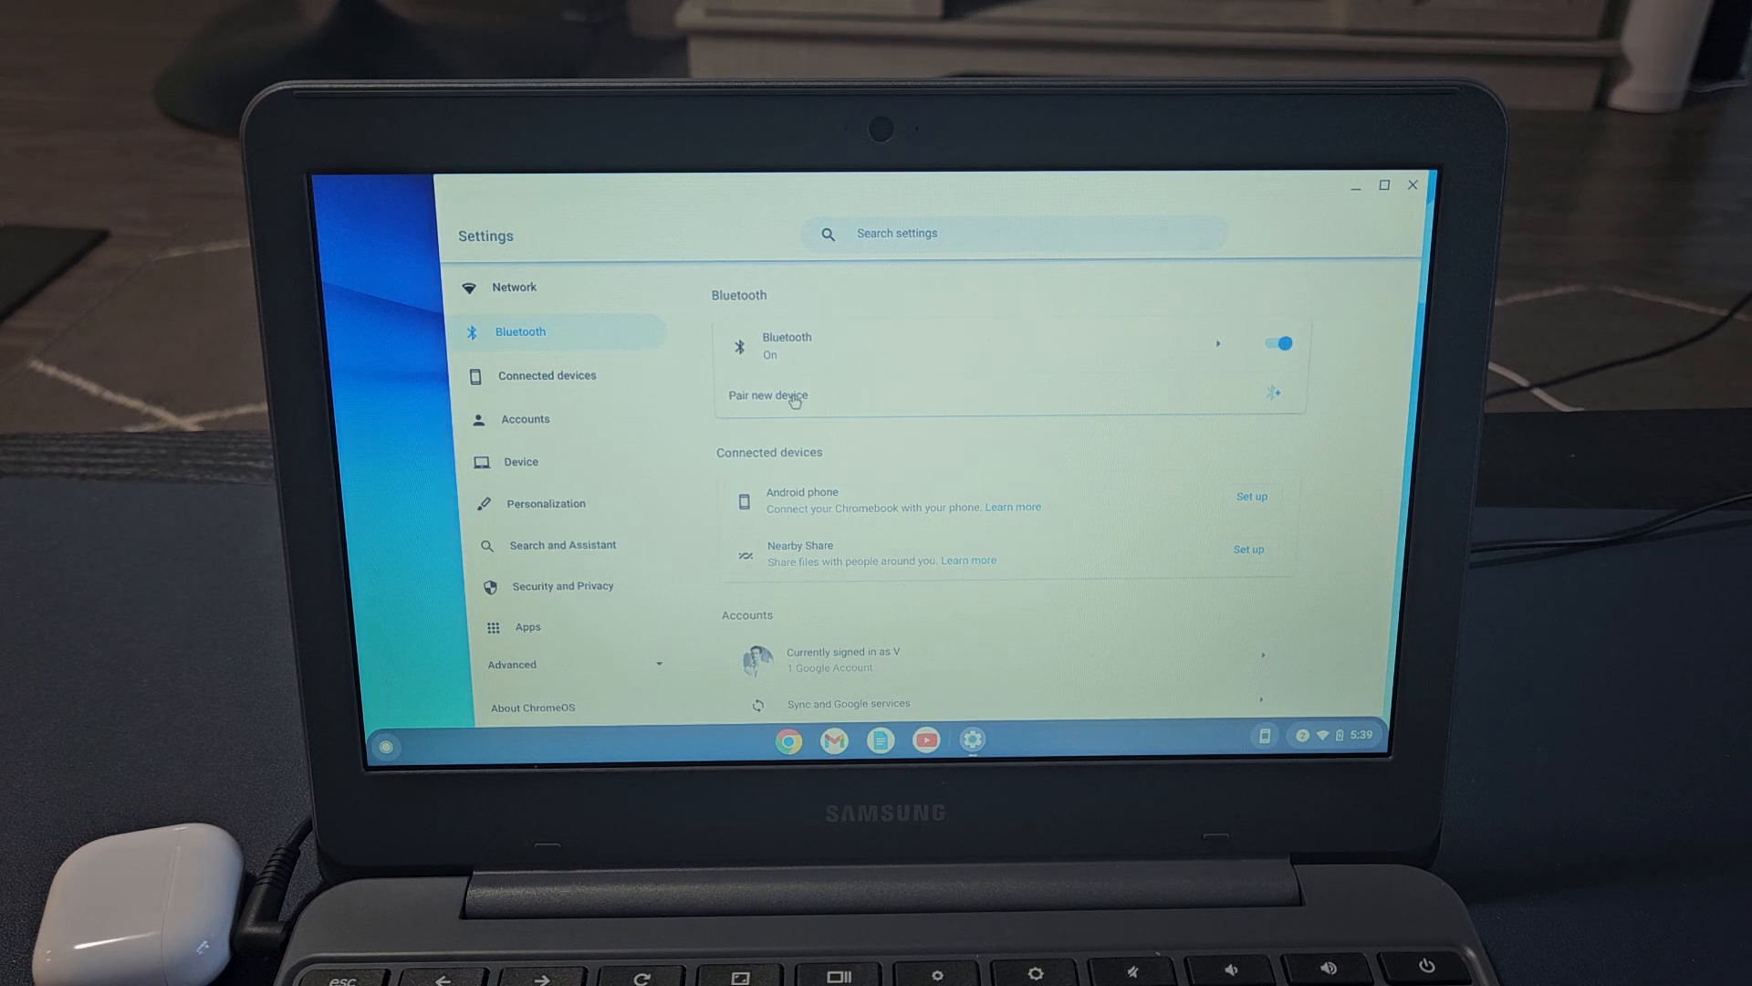
left_click(767, 395)
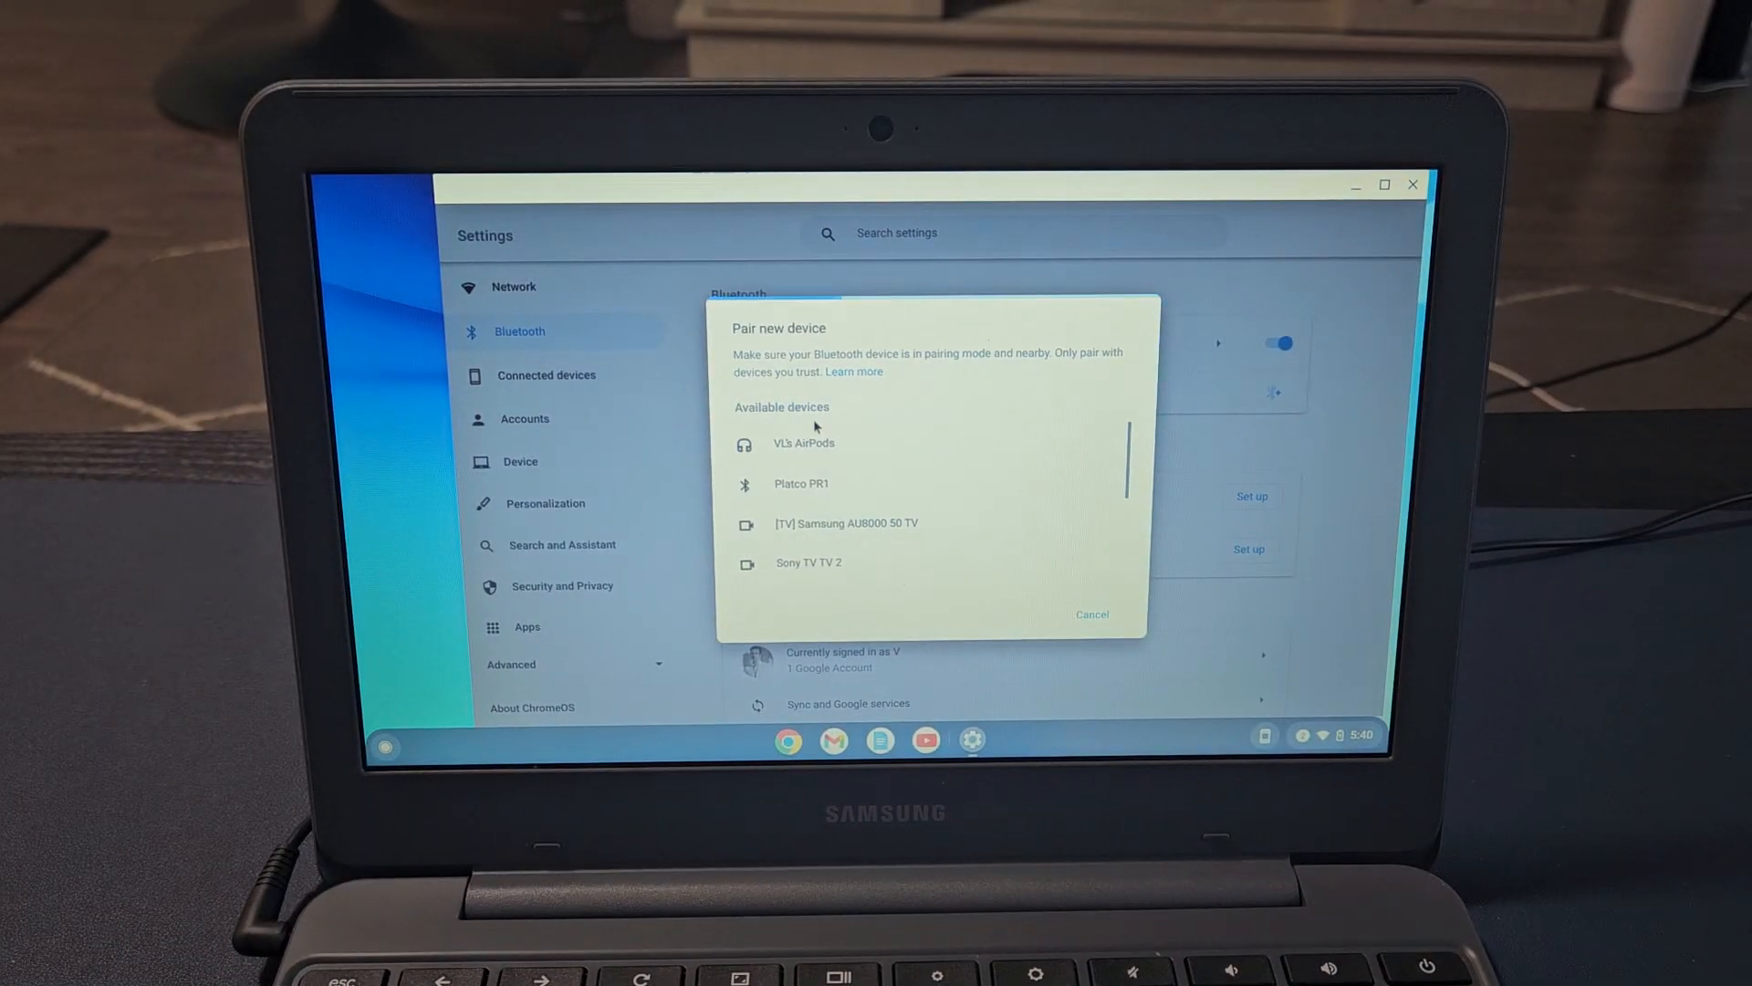
Step: Select the AirPods under Available devices to start pairing them
left_click(802, 443)
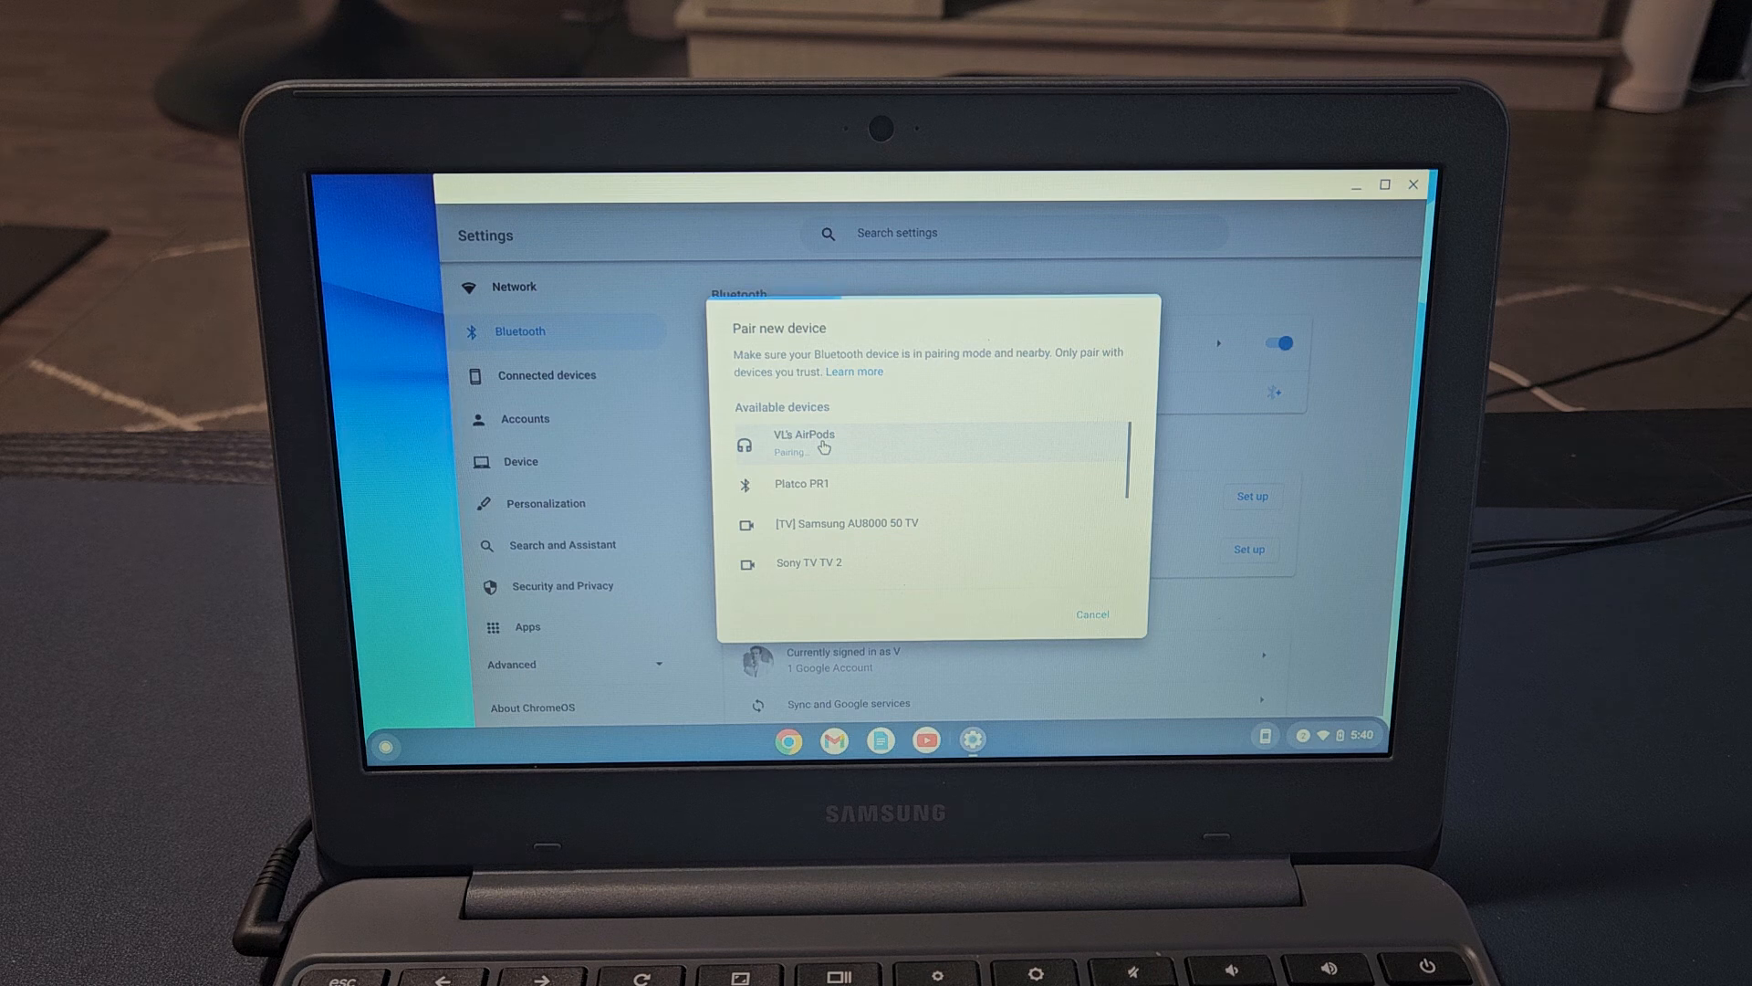